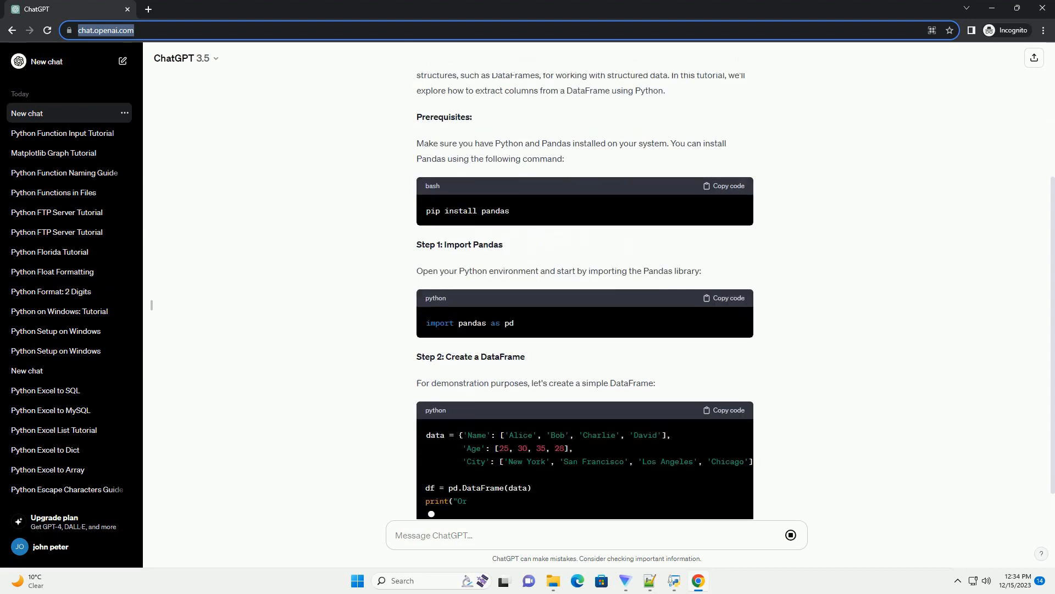
pyautogui.scroll(-3)
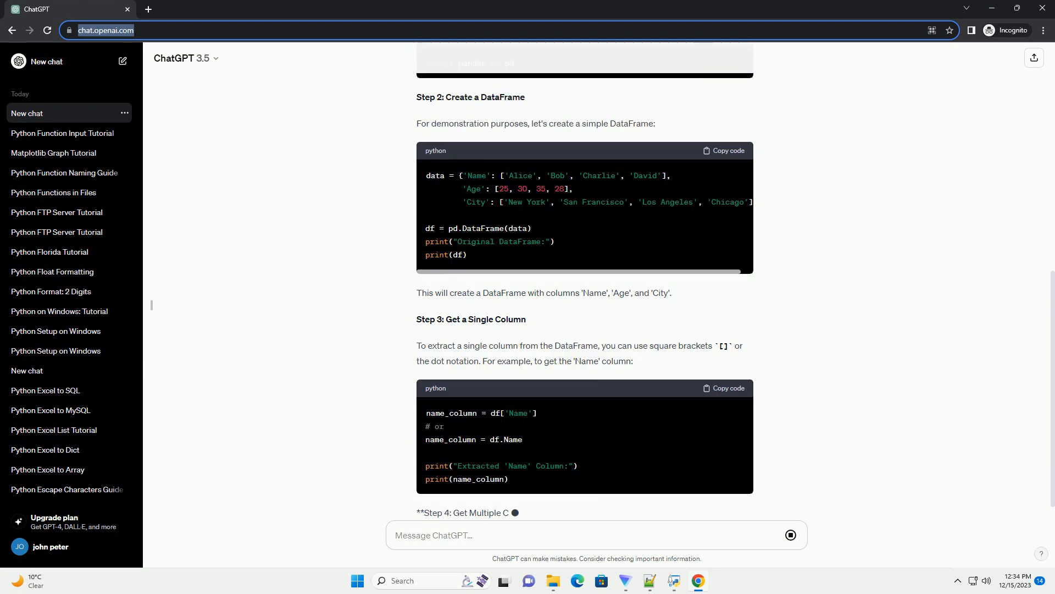
pyautogui.scroll(-3)
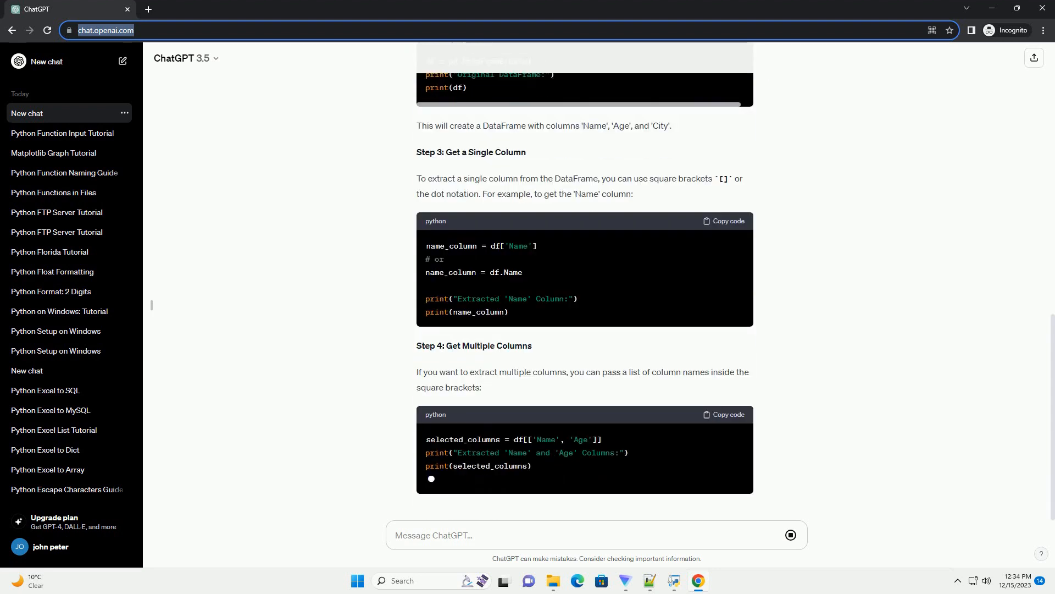
pyautogui.scroll(-3)
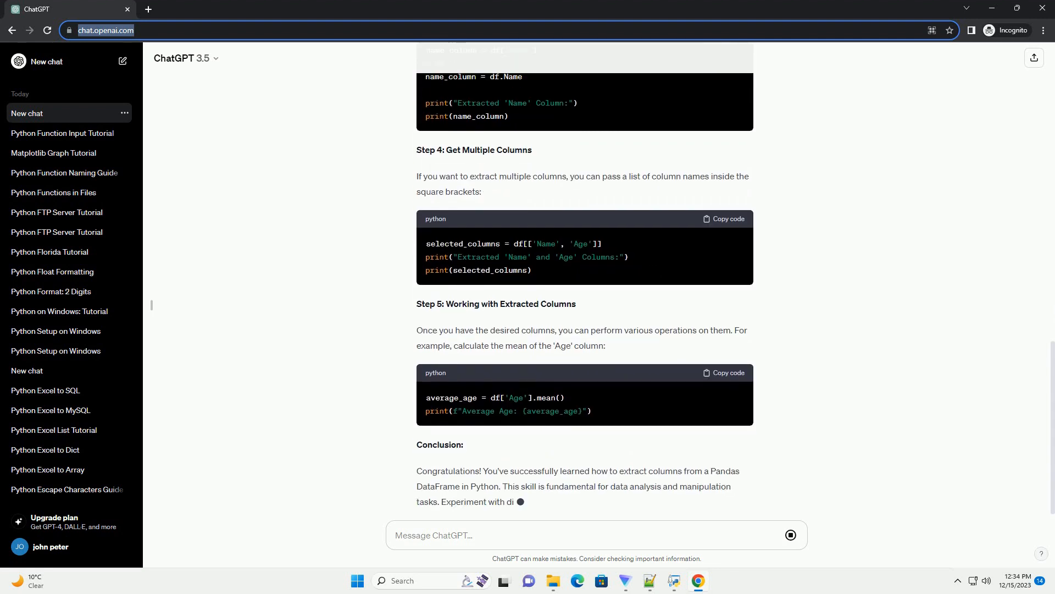
pyautogui.scroll(-3)
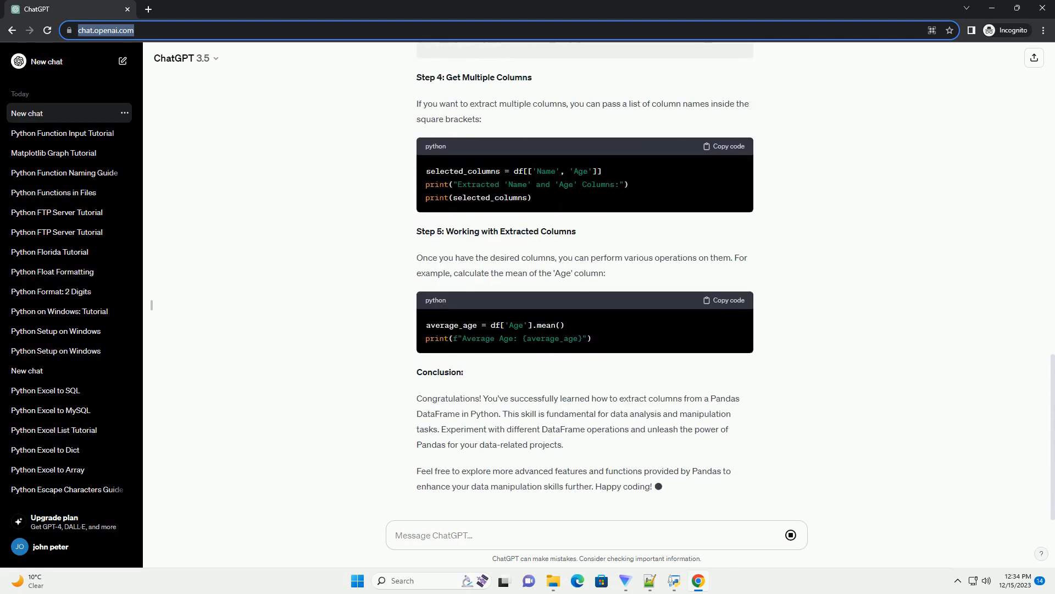